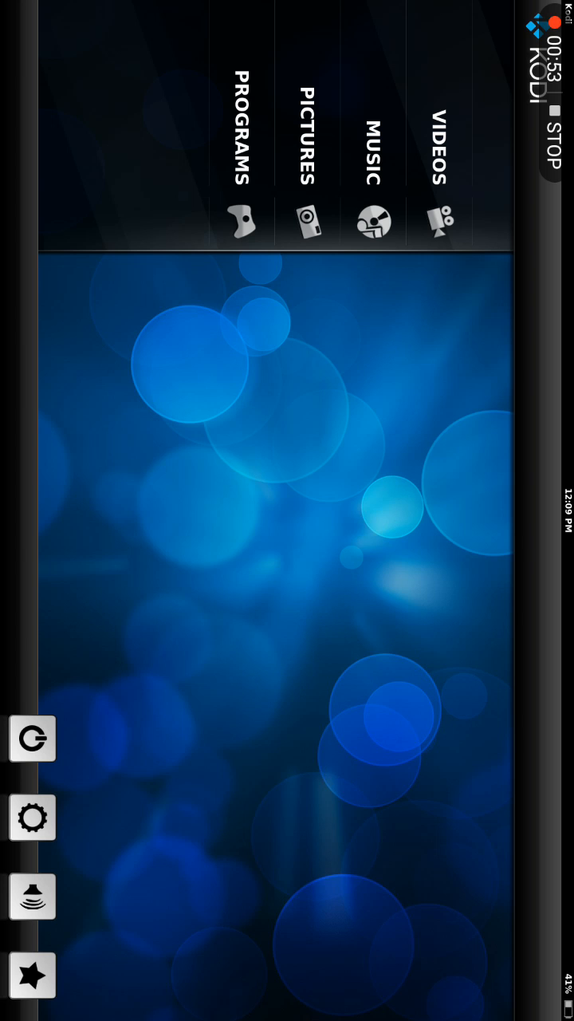
Start adding a new media source in the File manager.
{"action": "left_click", "coordinate": [32, 817]}
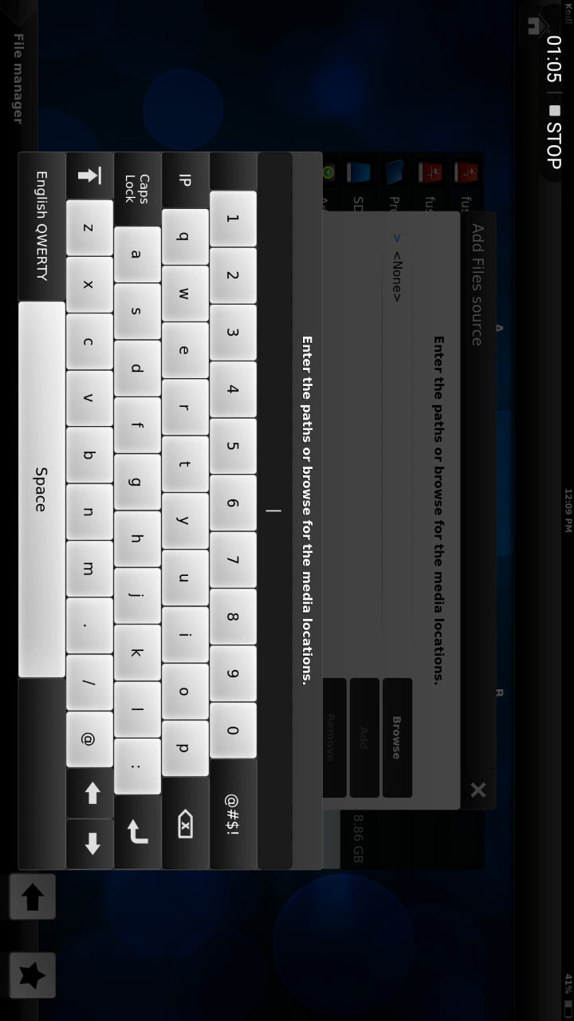
{"action": "left_click", "coordinate": [185, 462]}
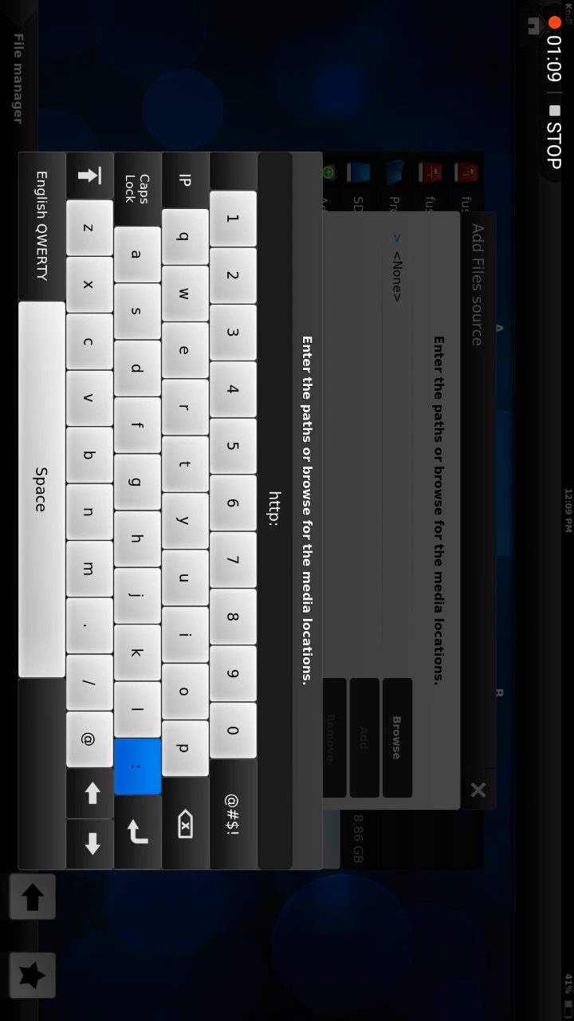
{"action": "left_click", "coordinate": [90, 686]}
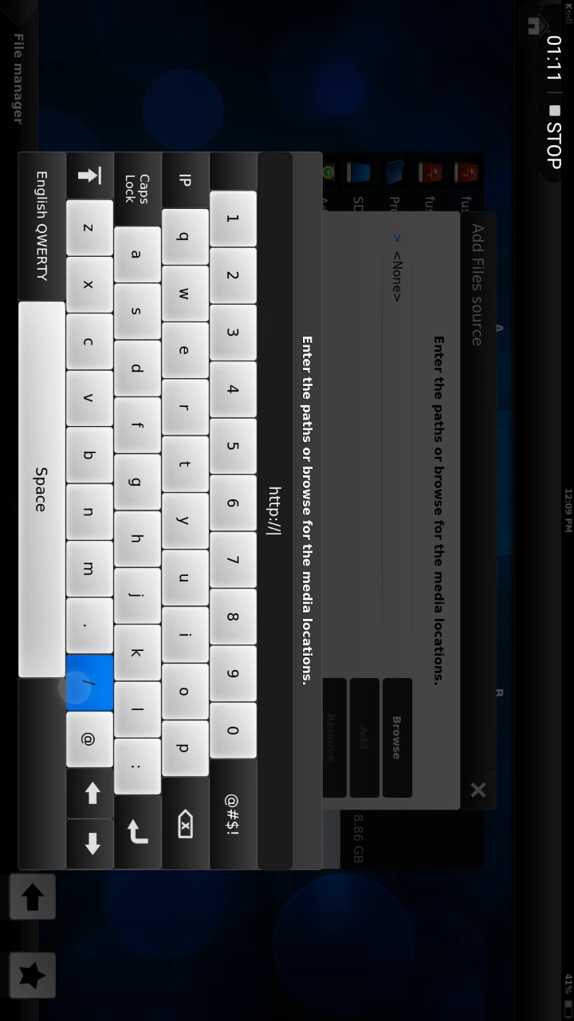
{"action": "left_click", "coordinate": [137, 424]}
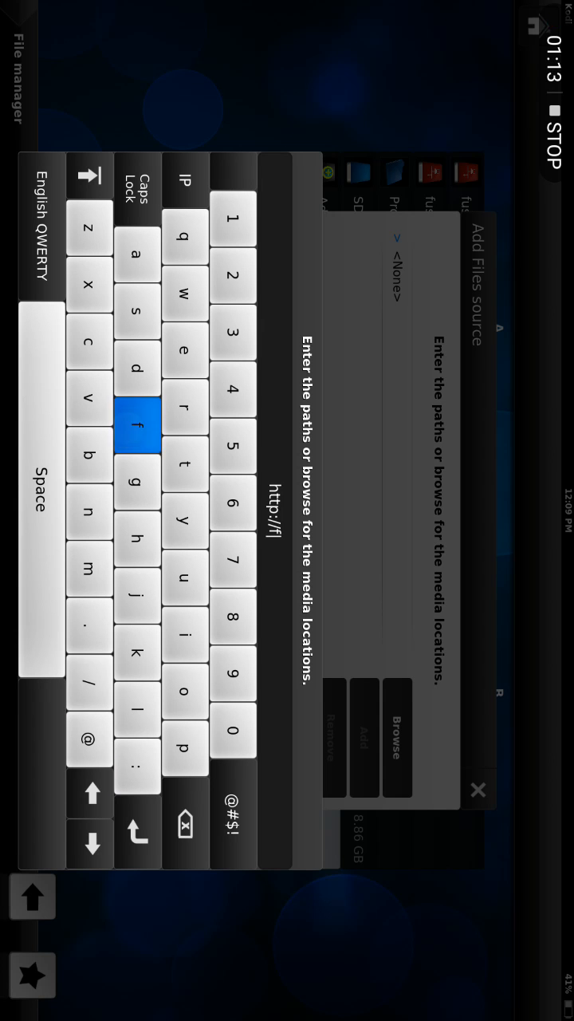
{"action": "left_click", "coordinate": [185, 689]}
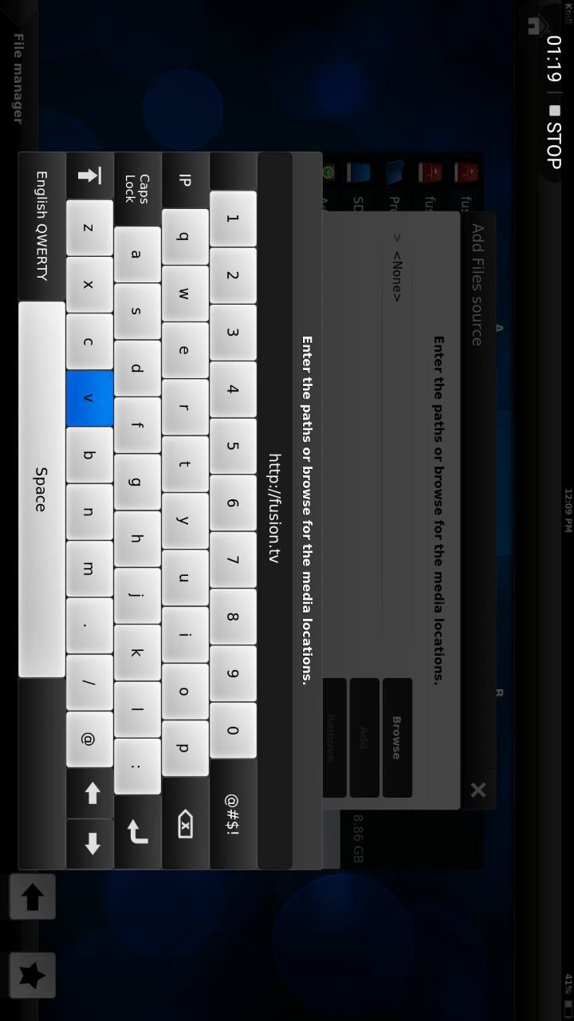
{"action": "left_click", "coordinate": [137, 367]}
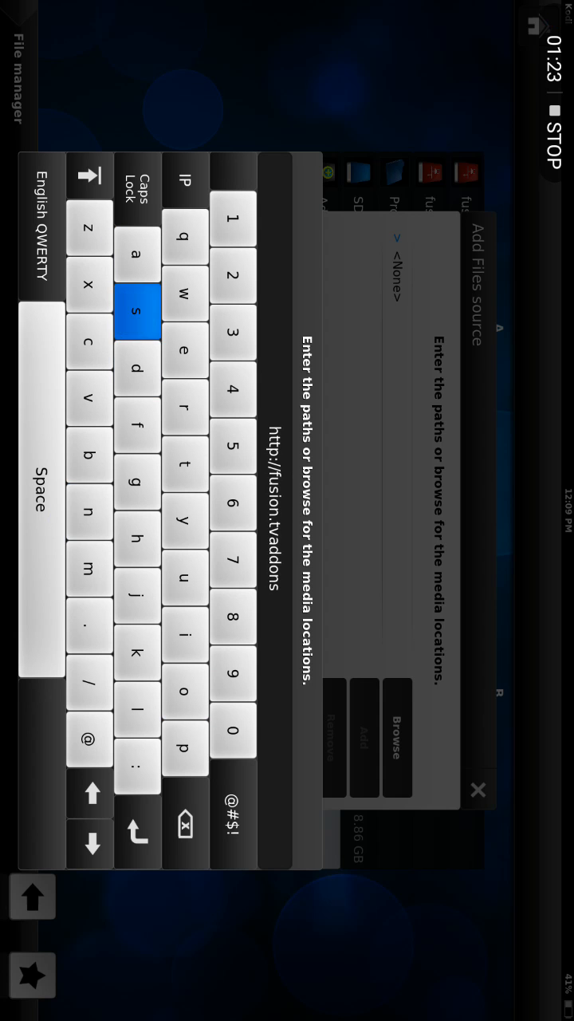
{"action": "left_click", "coordinate": [137, 255]}
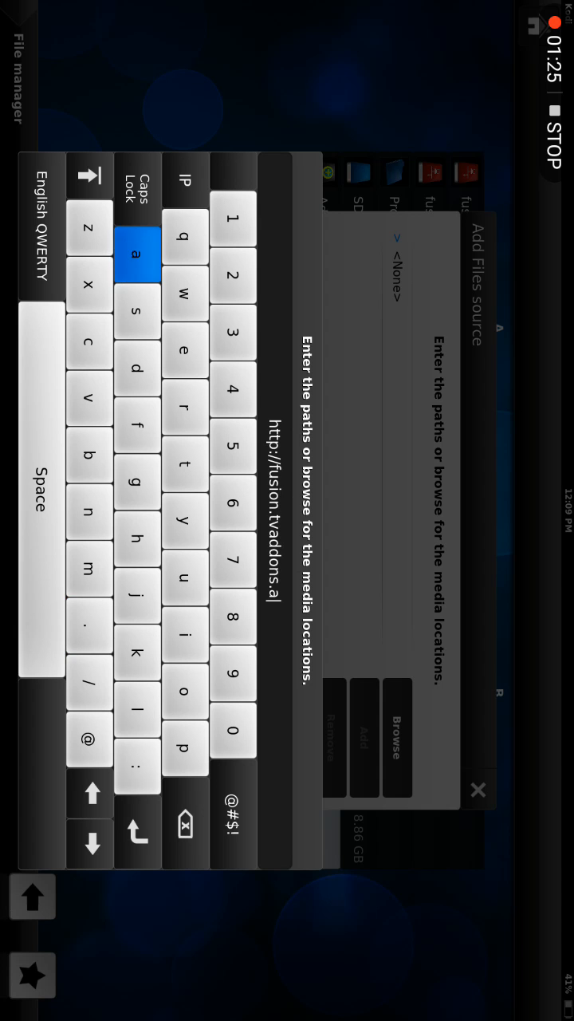
{"action": "left_click", "coordinate": [138, 482]}
{"action": "type", "text": "fus"}
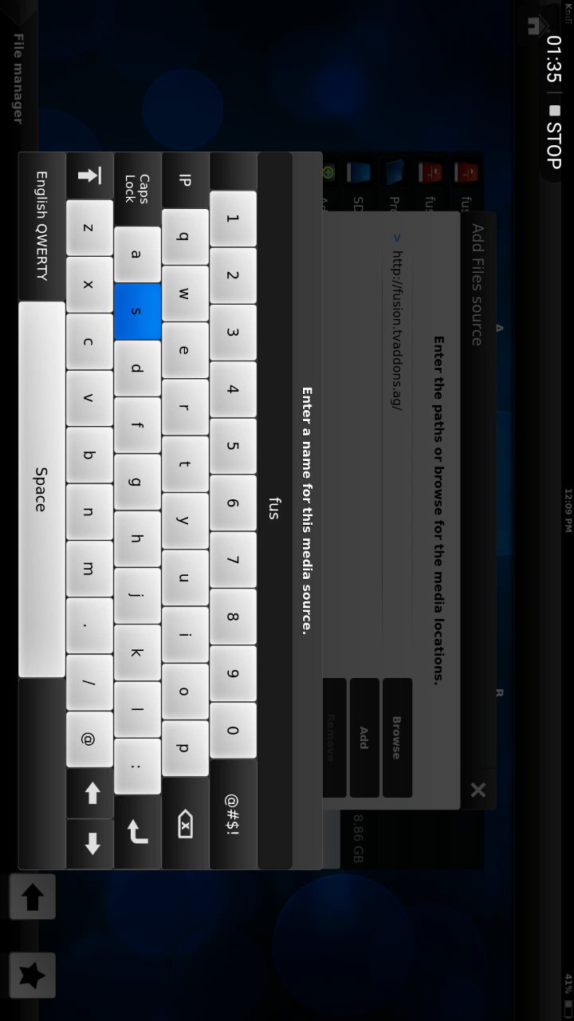
{"action": "left_click", "coordinate": [89, 511]}
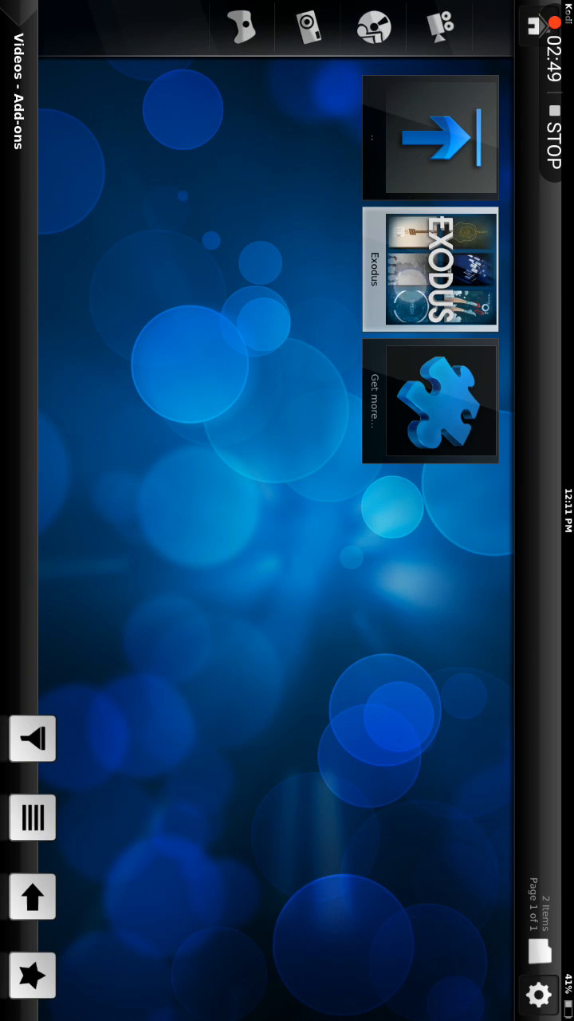
Launch Exodus from Video Add-ons to show its Movies, TV Shows and Search menu.
{"action": "left_click", "coordinate": [431, 271]}
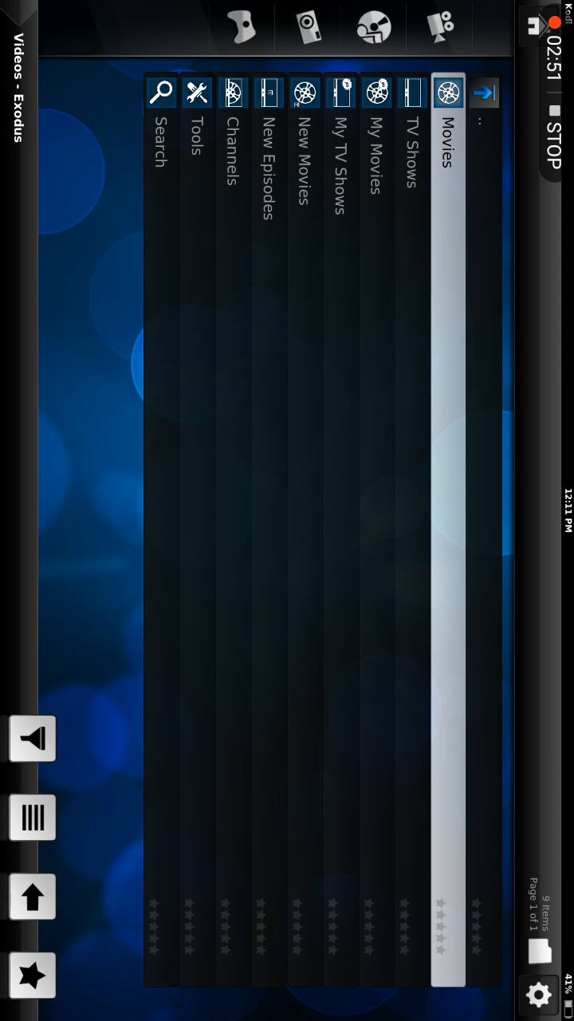